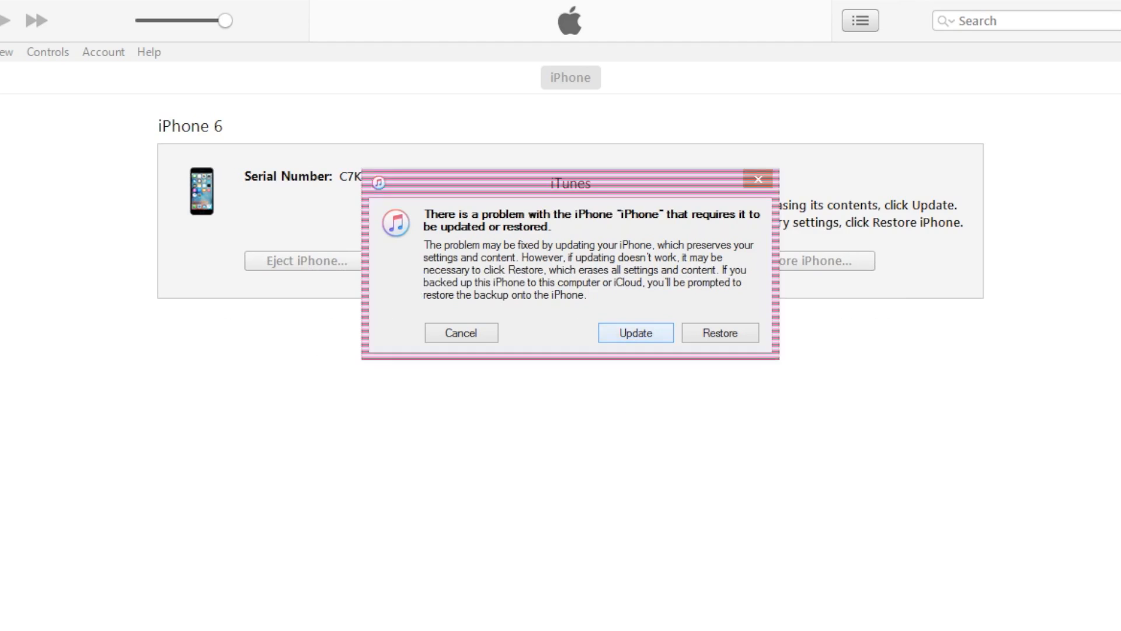
Load iPhone7,2_9.3.5_13G36_Restore.ipsw from the Desktop as the update firmware via Shift-Update
left_click(634, 332)
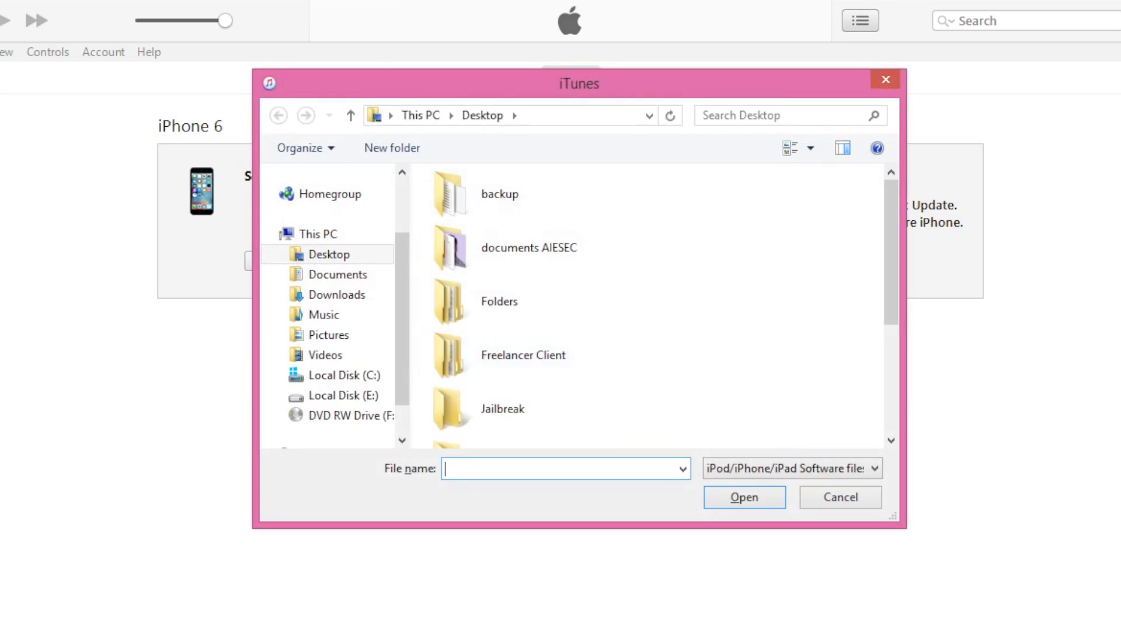
scroll("down", 3)
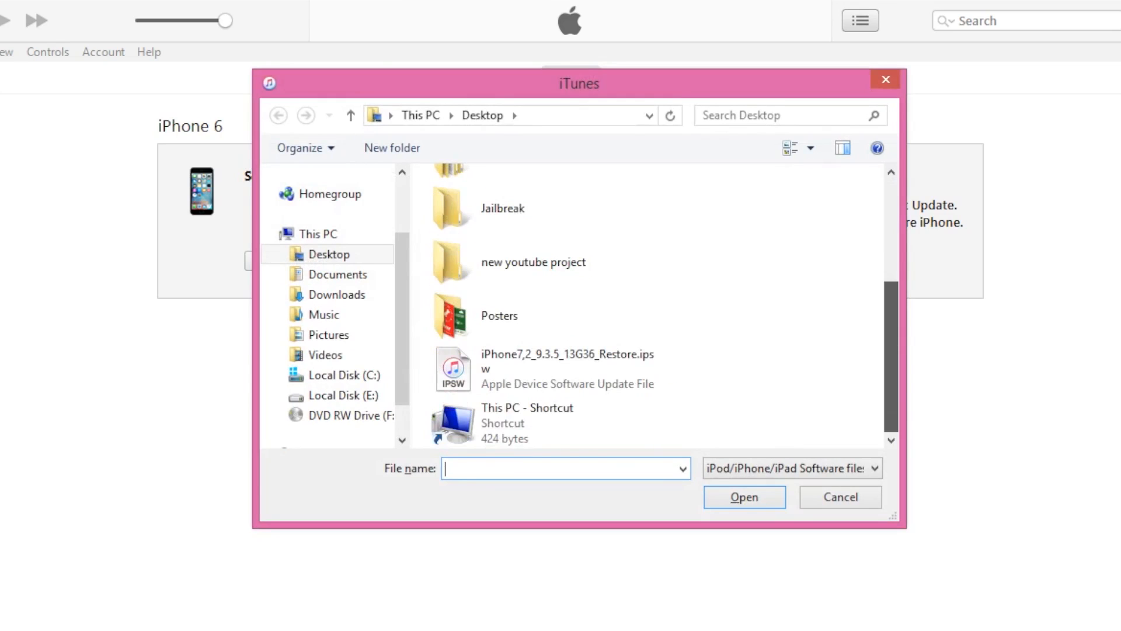
left_click(564, 368)
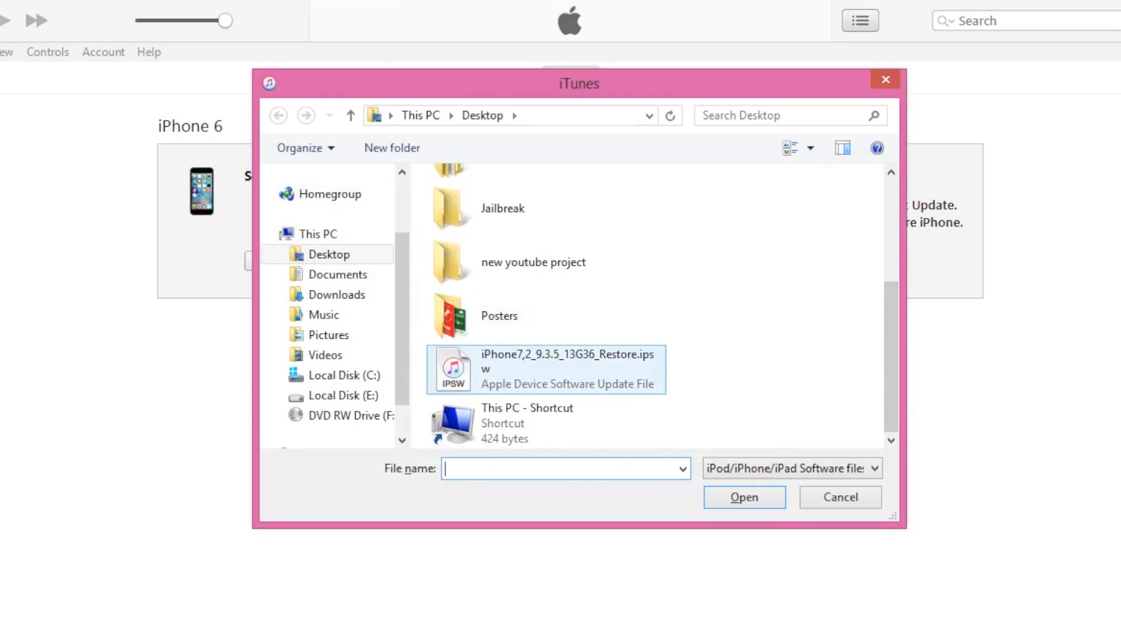
left_click(743, 496)
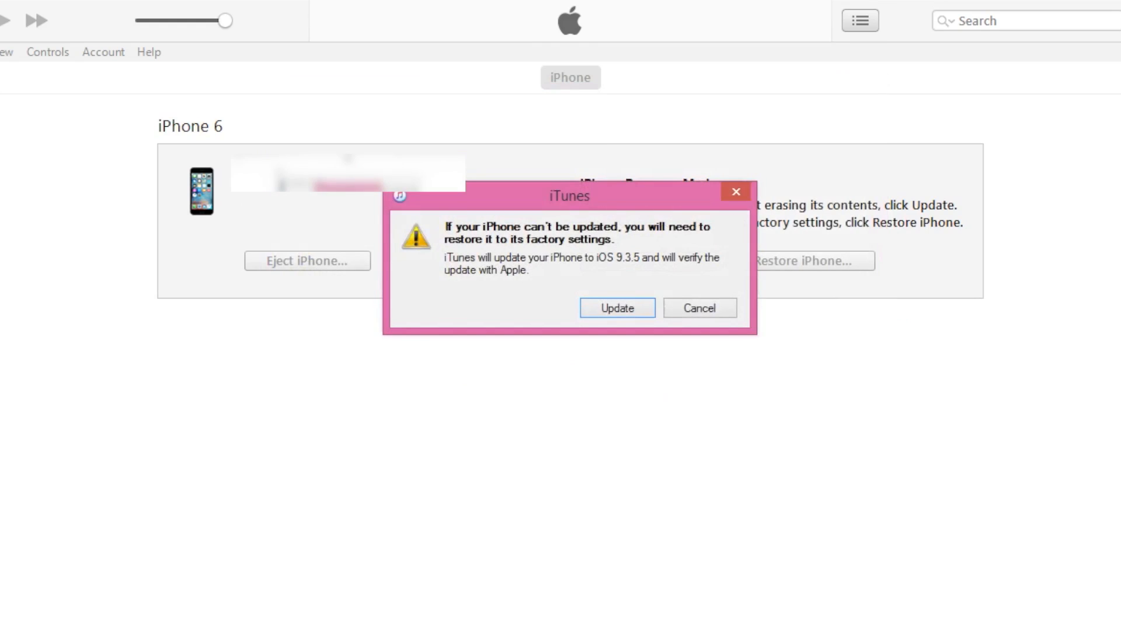
Confirm the iOS 9.3.5 update so iTunes starts extracting the software
left_click(617, 308)
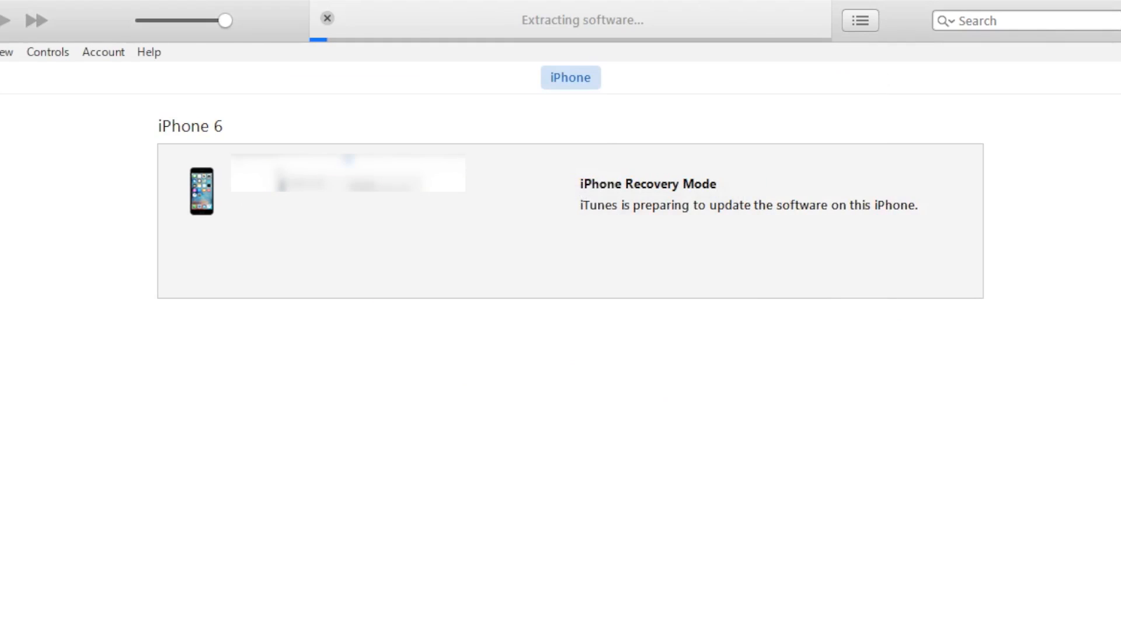